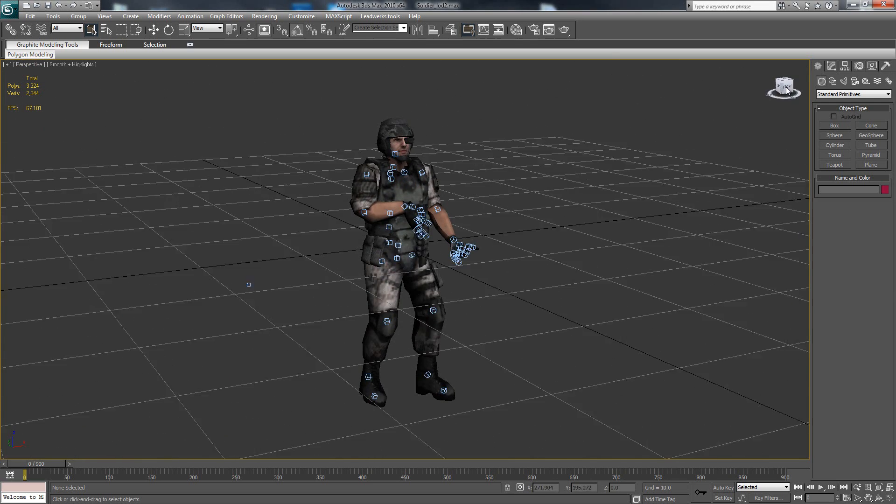
Scrub forward through the crouch, kneel, dive, walk and run poses, ending at the standing pose.
drag(26, 473, 159, 473)
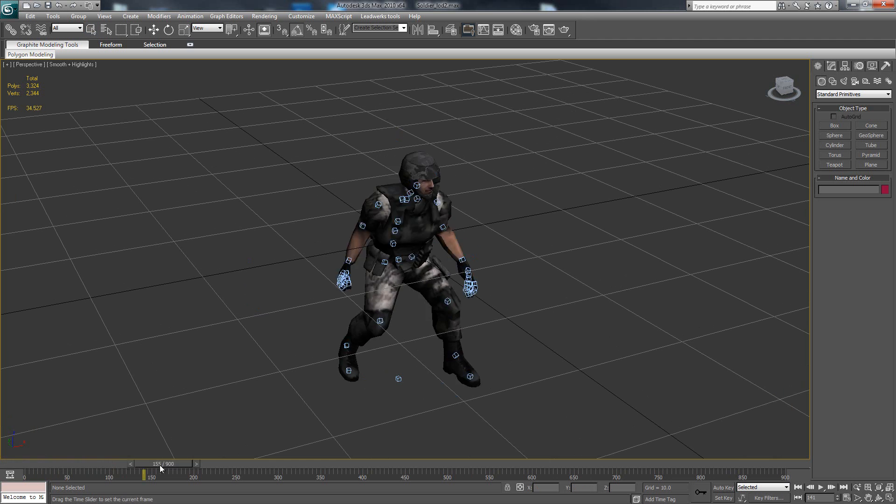
drag(160, 468, 408, 469)
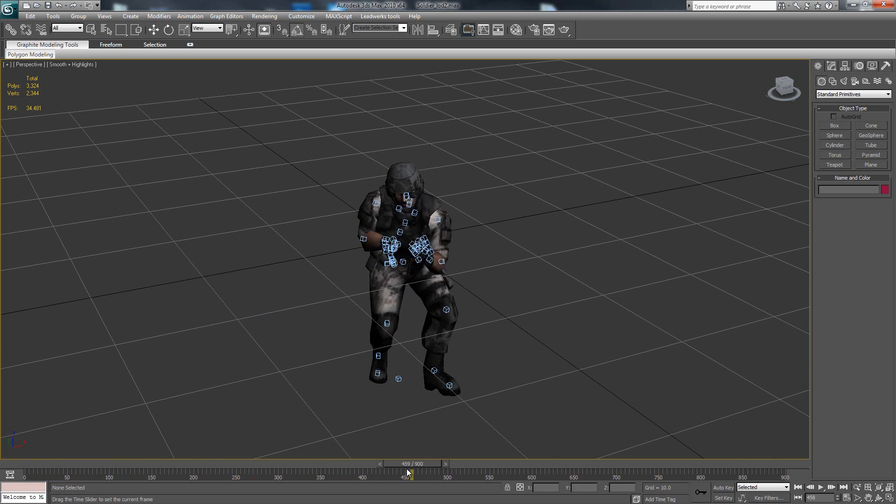
drag(408, 475, 436, 475)
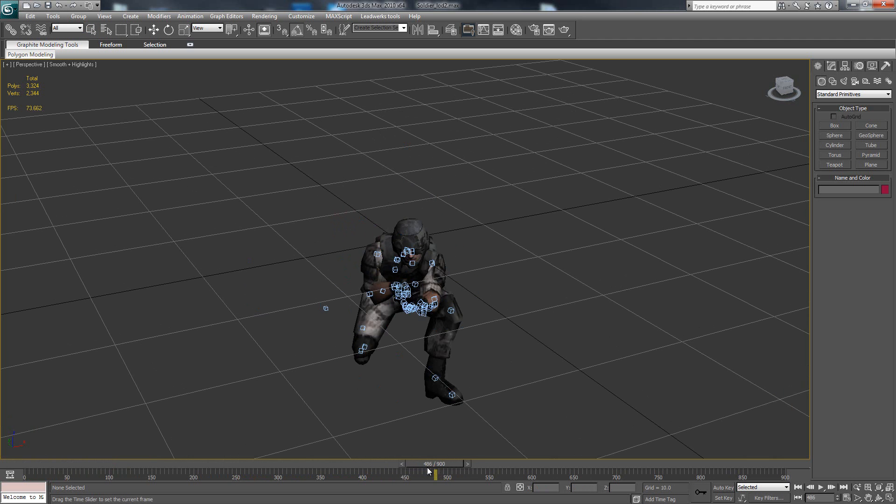
drag(436, 474, 454, 474)
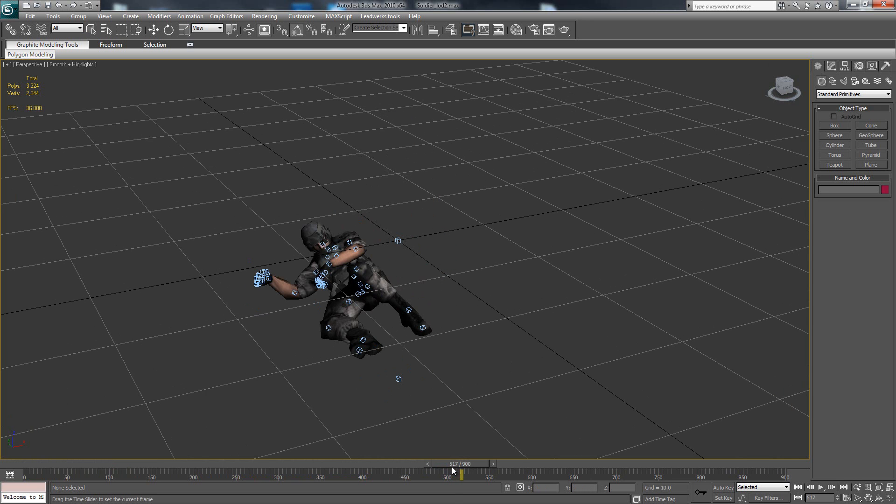
drag(454, 476, 449, 475)
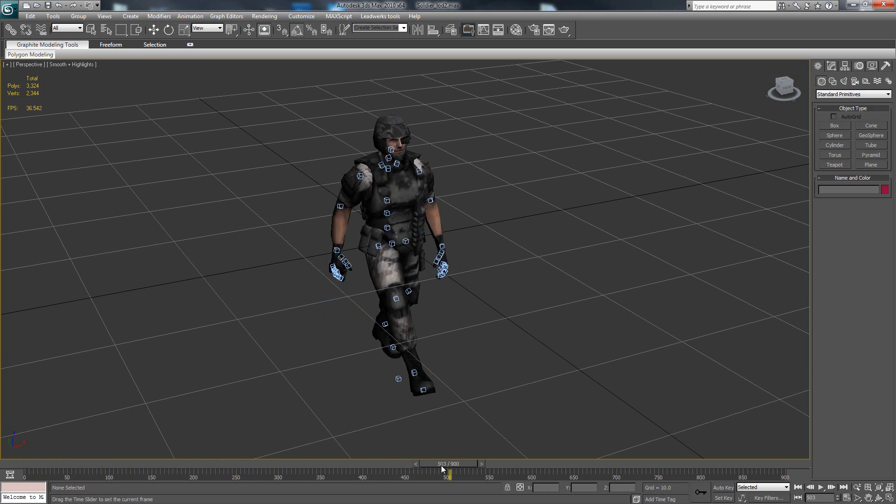
drag(449, 474, 509, 474)
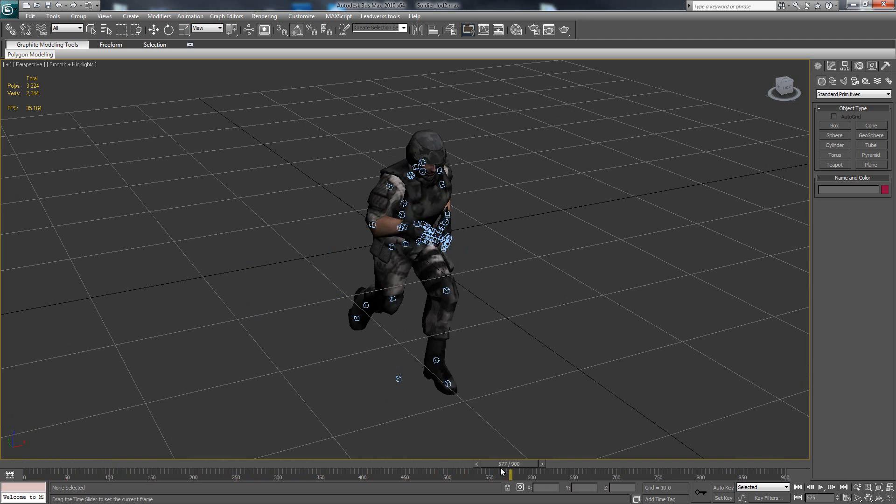
drag(508, 474, 525, 474)
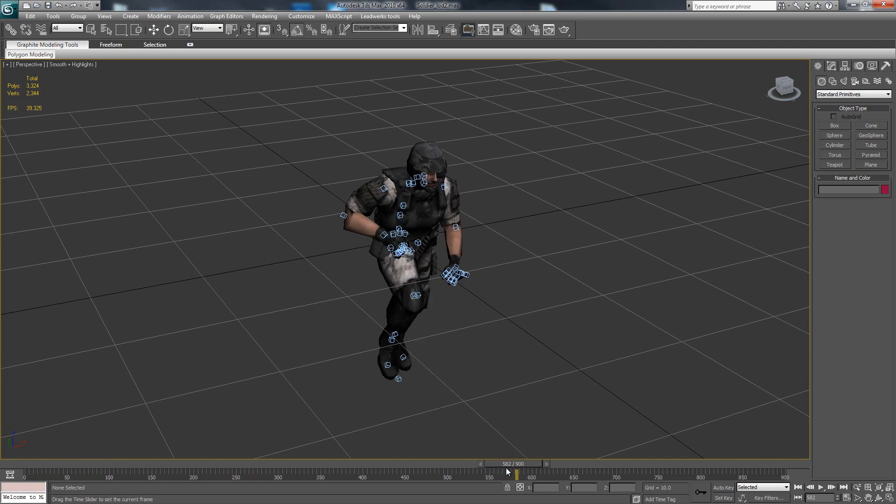
click(819, 487)
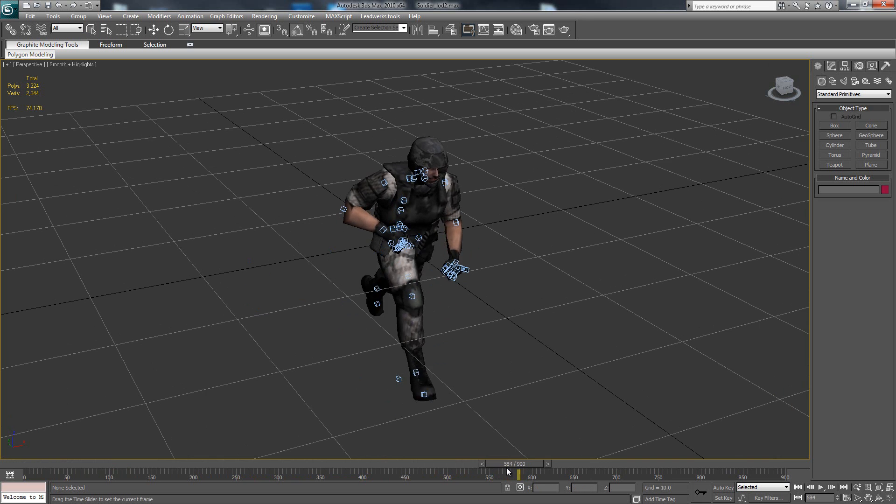
drag(517, 474, 505, 474)
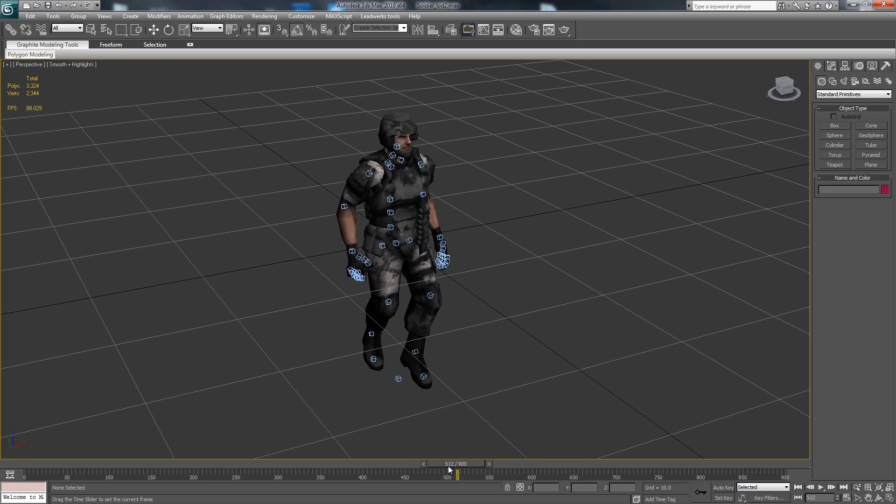
Review the crouching and crouched-aiming frames, then scrub back toward frame 0.
drag(454, 468, 380, 468)
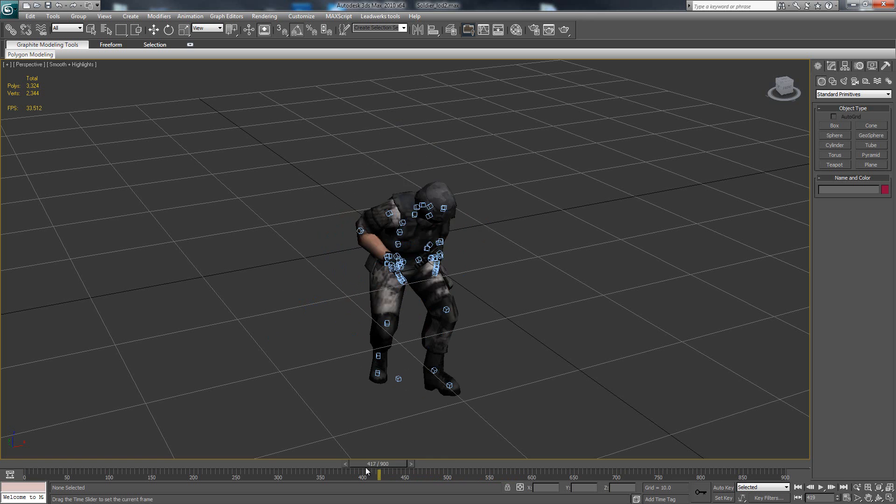
drag(379, 474, 214, 474)
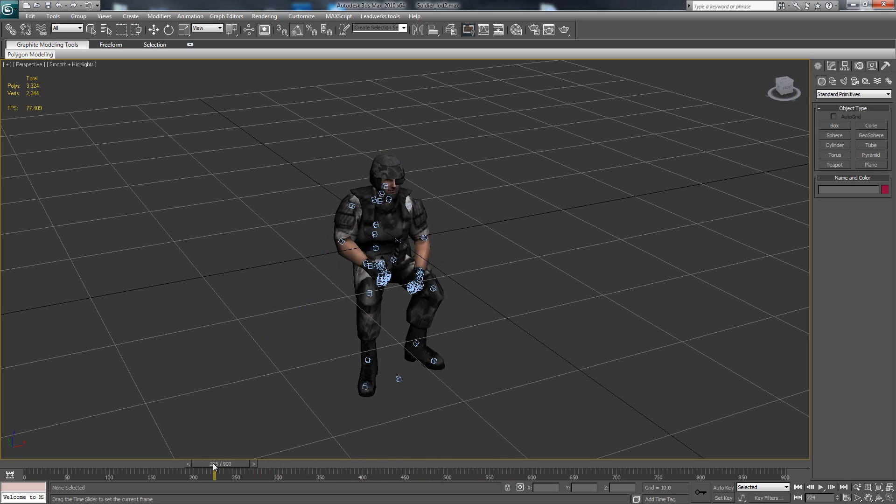
drag(214, 475, 565, 475)
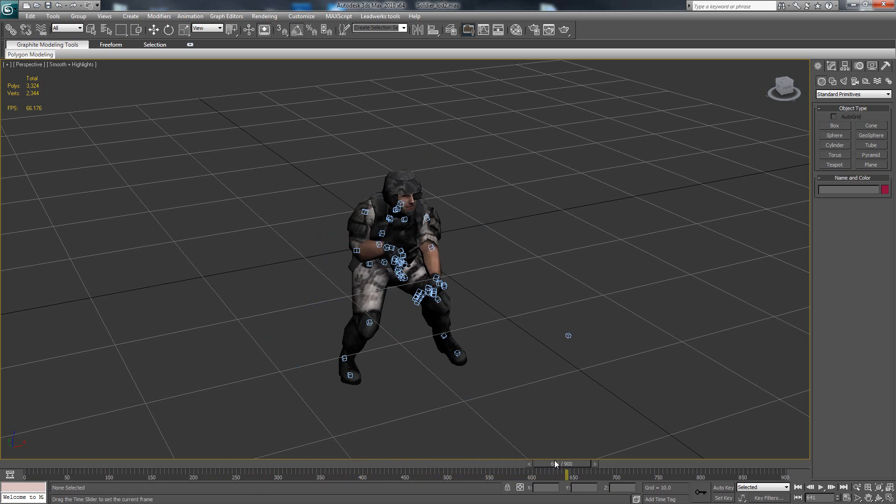
drag(565, 464, 554, 464)
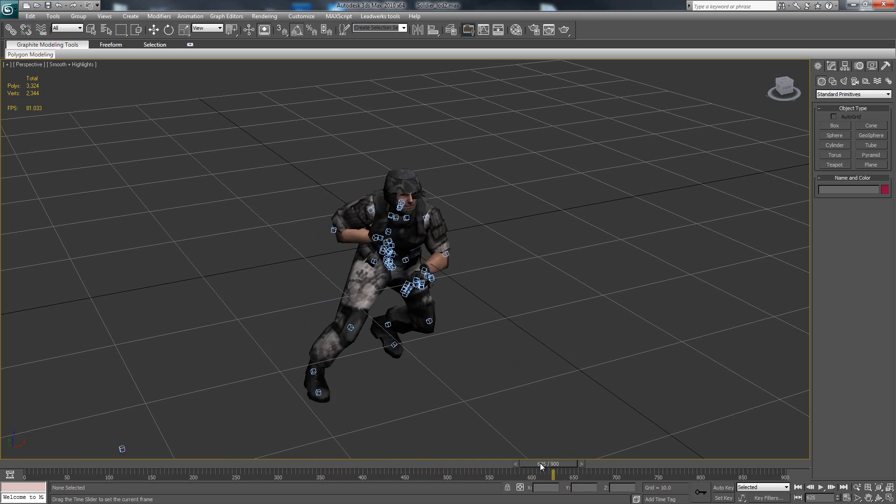
drag(551, 473, 396, 473)
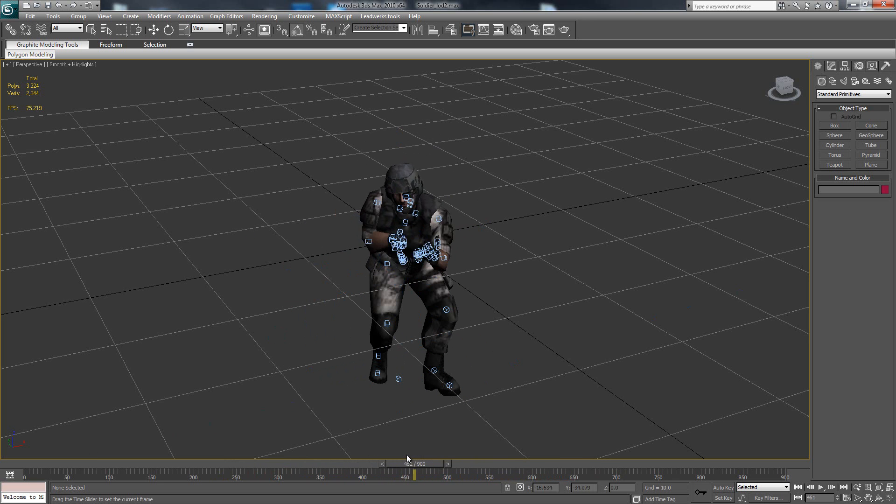
drag(398, 463, 342, 463)
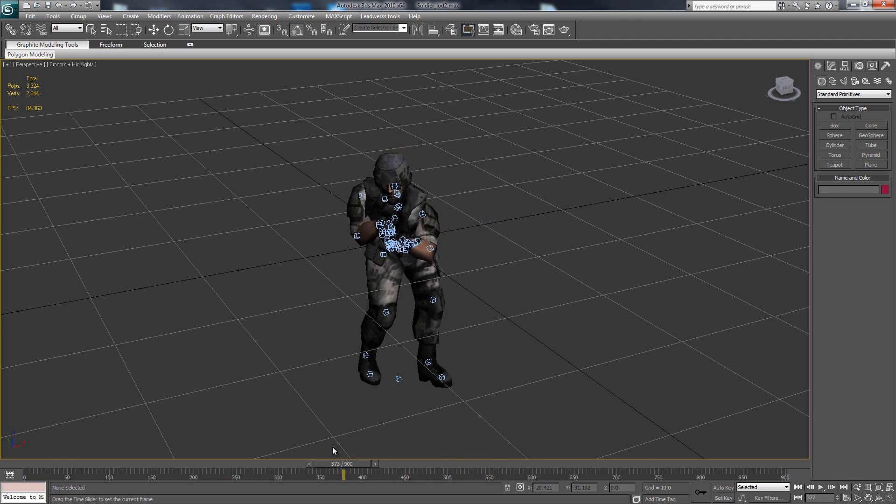
drag(343, 464, 322, 464)
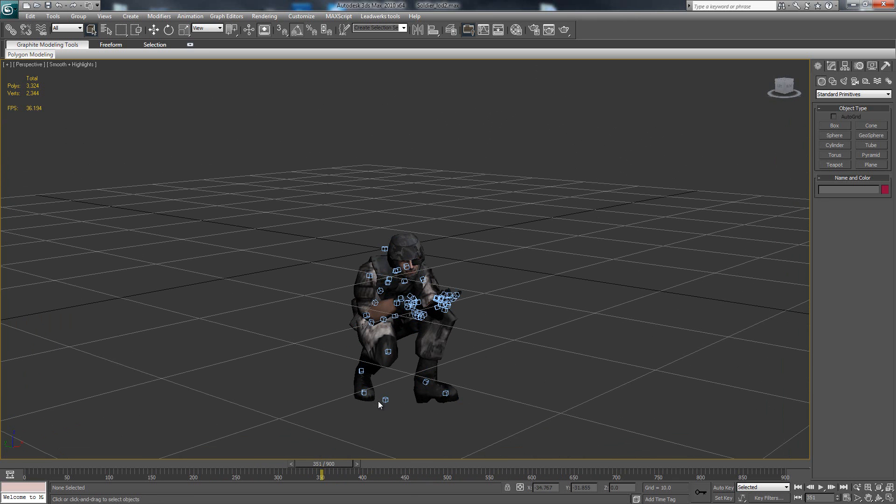
drag(322, 470, 312, 470)
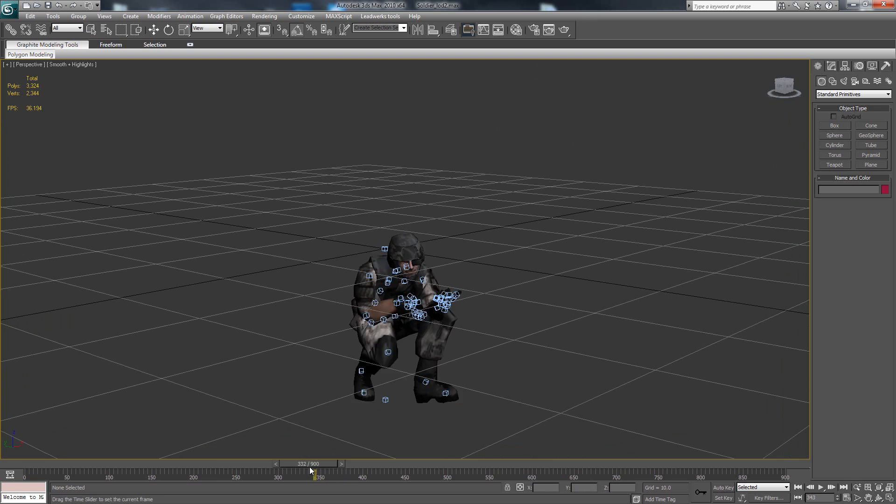
drag(312, 464, 77, 464)
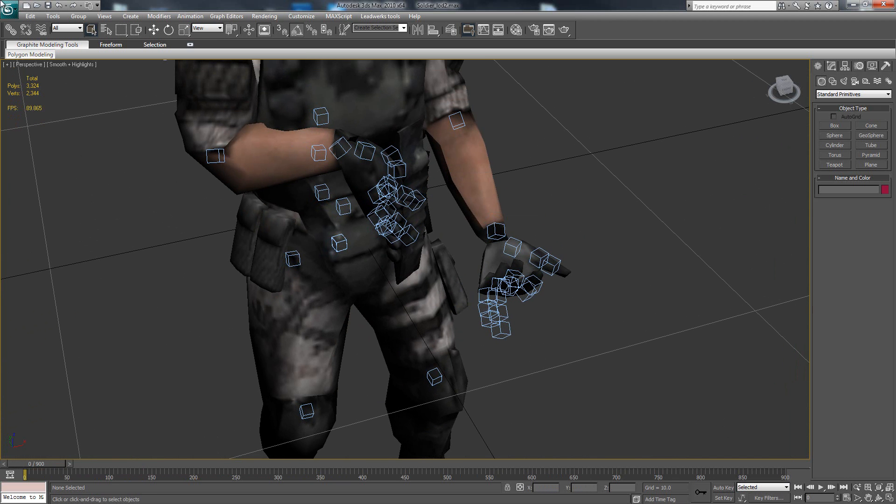
Load SR_17_worldmodel.max past the missing-files warning, then load another recent scene.
click(8, 9)
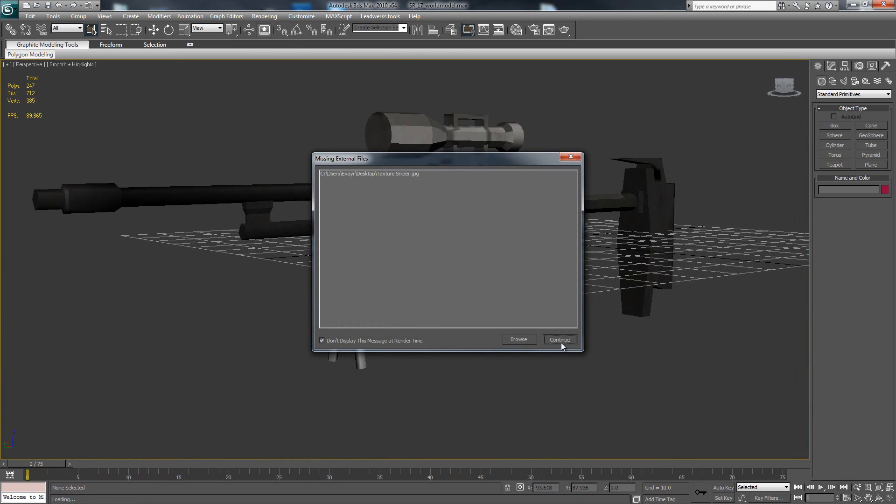
click(558, 340)
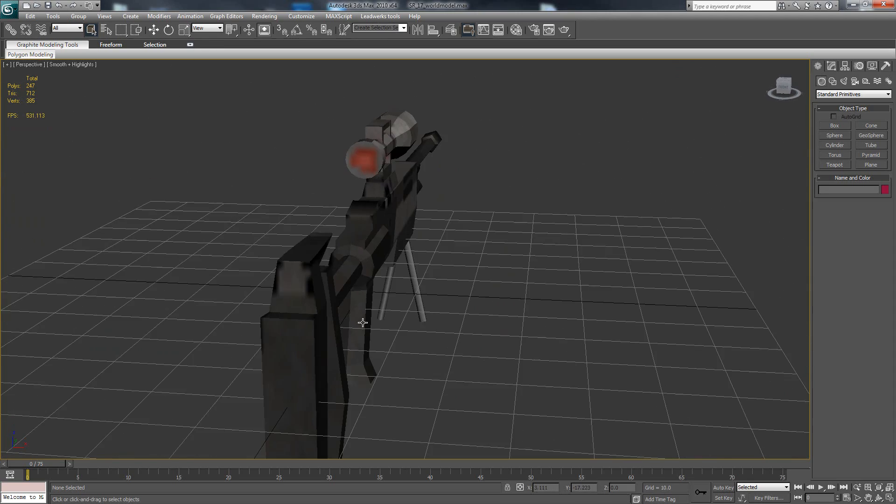
click(8, 9)
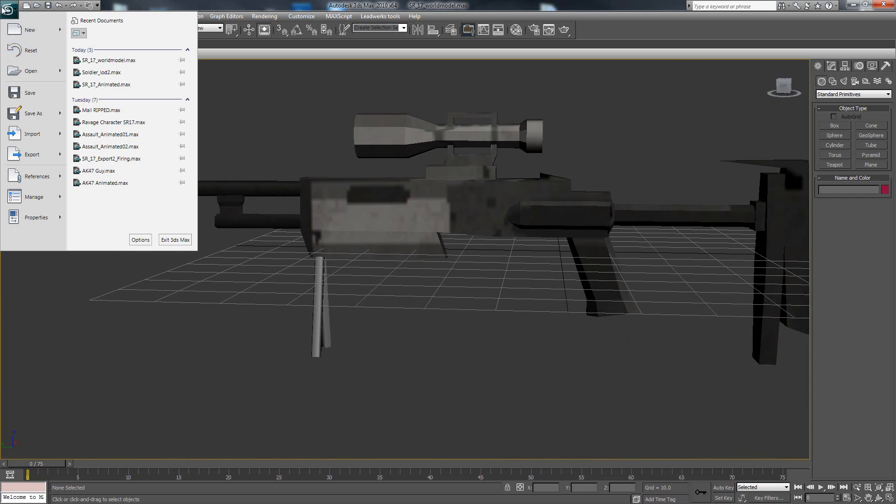
mouse_move(109, 72)
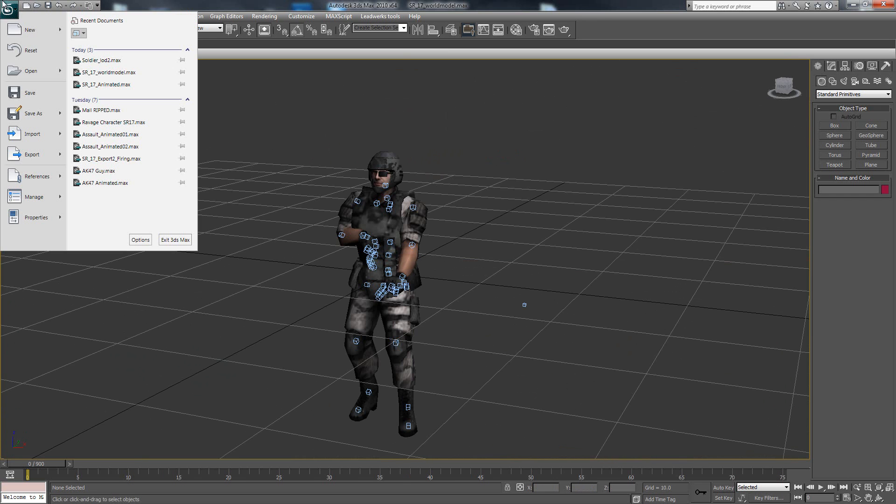
click(103, 60)
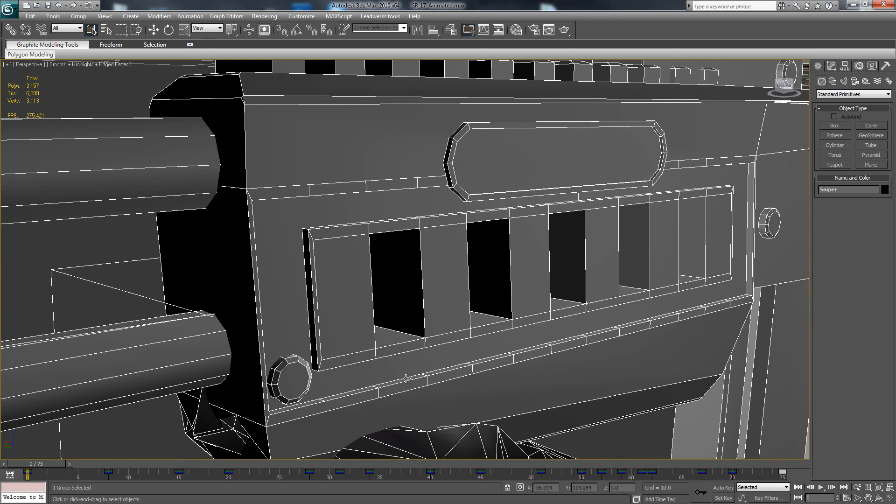
Return to SR_17_worldmodel.max and render the Perspective viewport of the textured rifle.
click(9, 11)
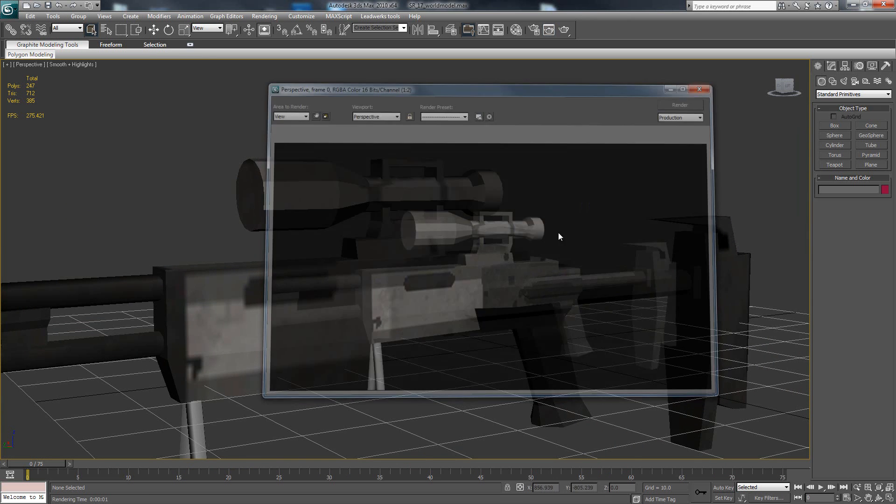
Close the rendered frame window to leave the textured rifle in the viewport.
click(699, 90)
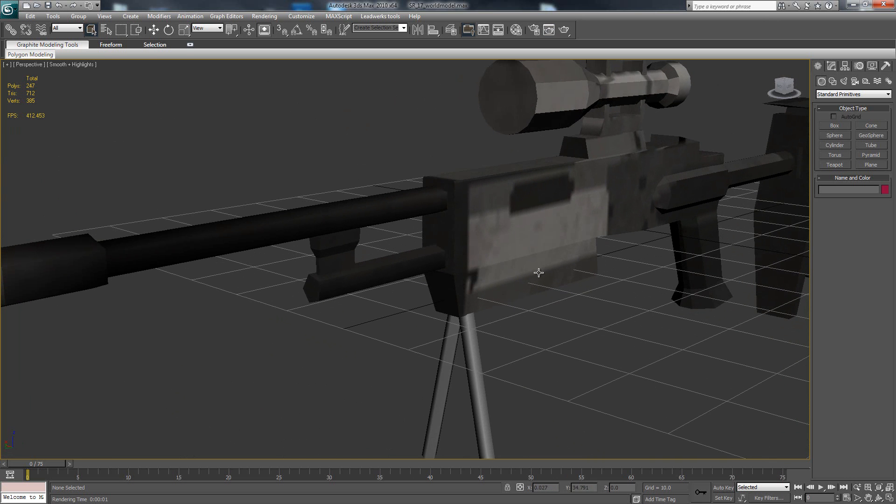
mouse_move(408, 233)
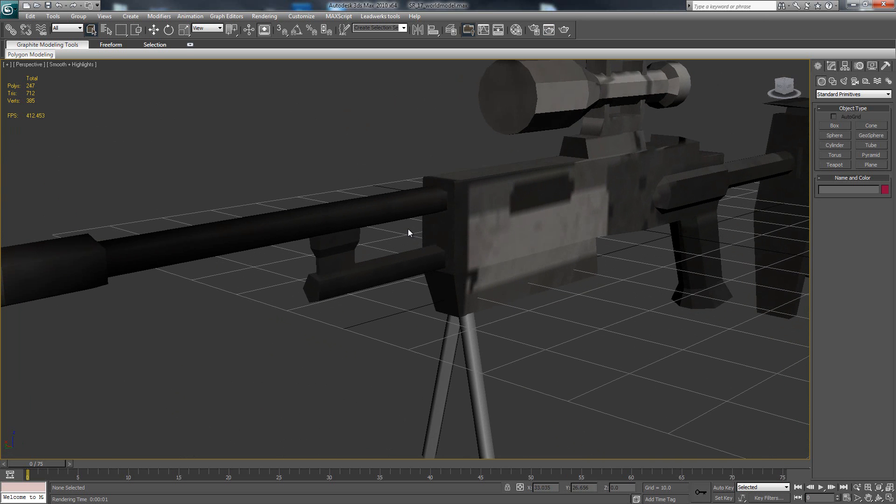
mouse_move(404, 243)
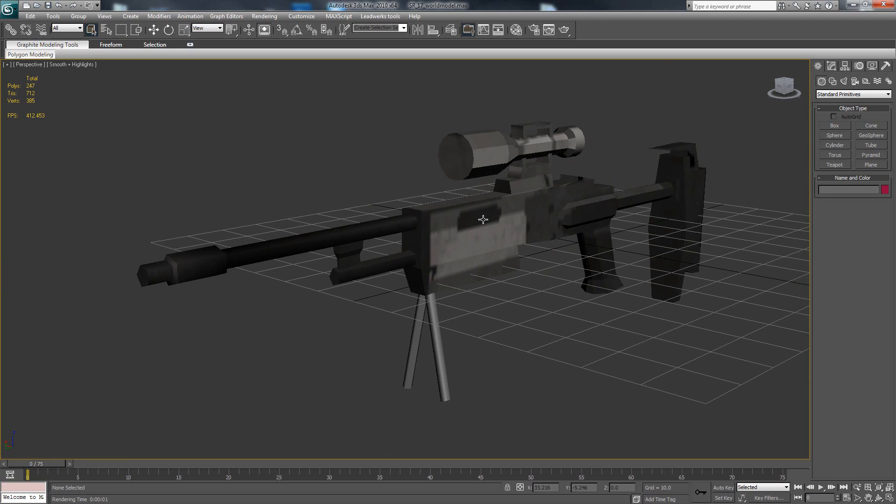
mouse_move(547, 365)
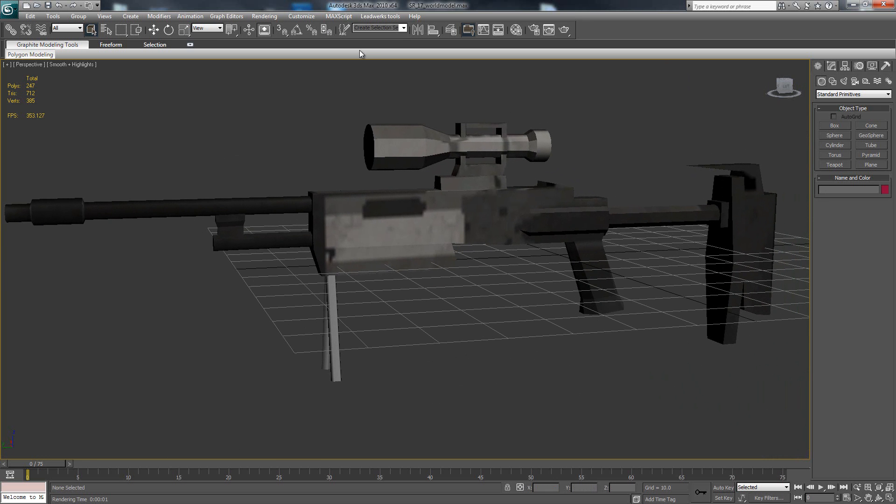
mouse_move(409, 78)
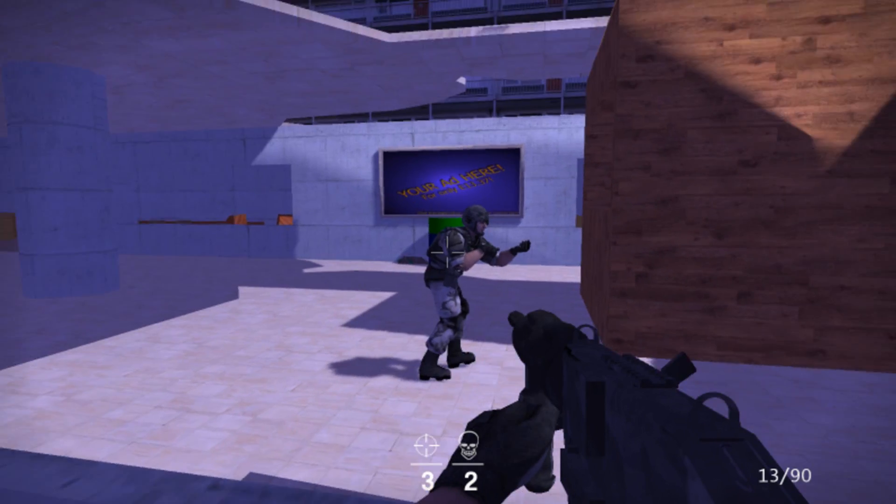
Fire at the soldier character in the Ravage arena.
click(448, 252)
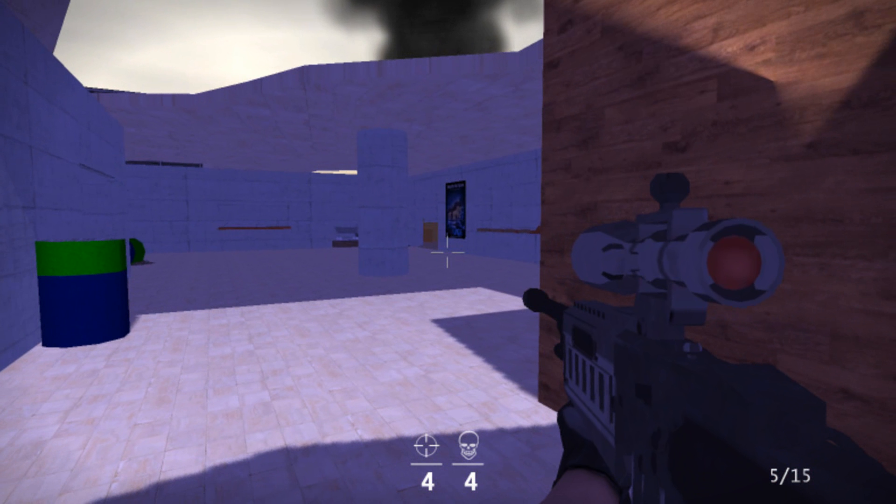
Switch from the sniper rifle back to the submachine gun with key 2.
key(2)
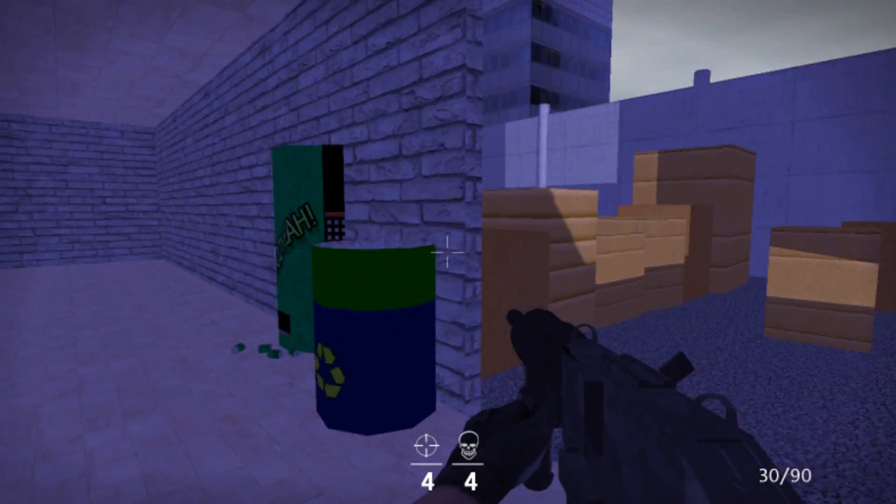
mouse_move(448, 252)
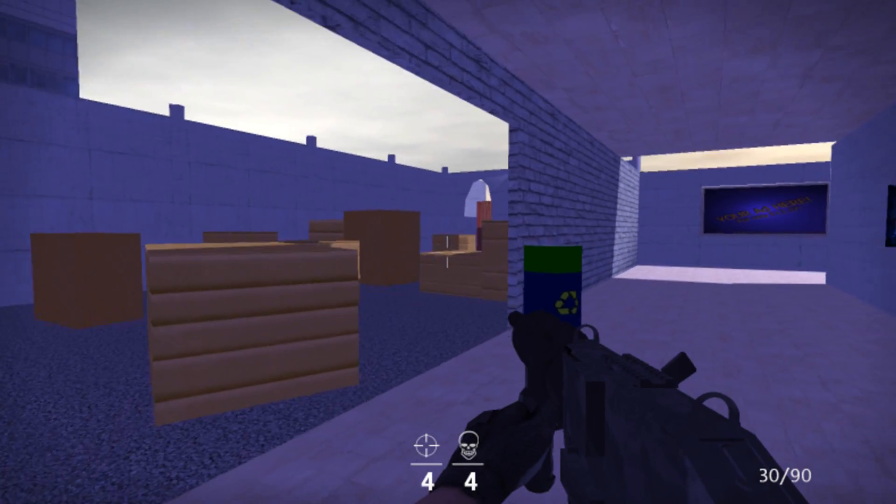